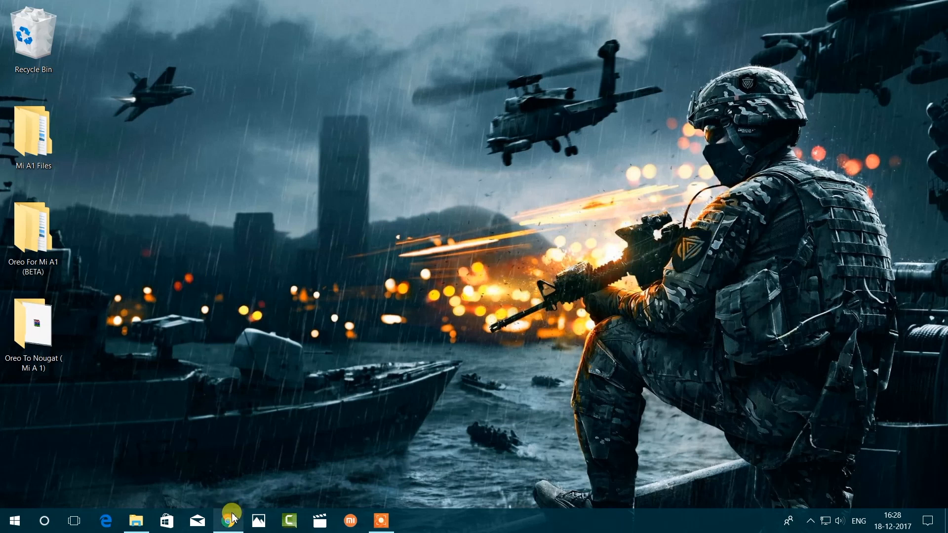
Open the Mi A1 fastboot flashing guide in the web browser.
left_click(228, 520)
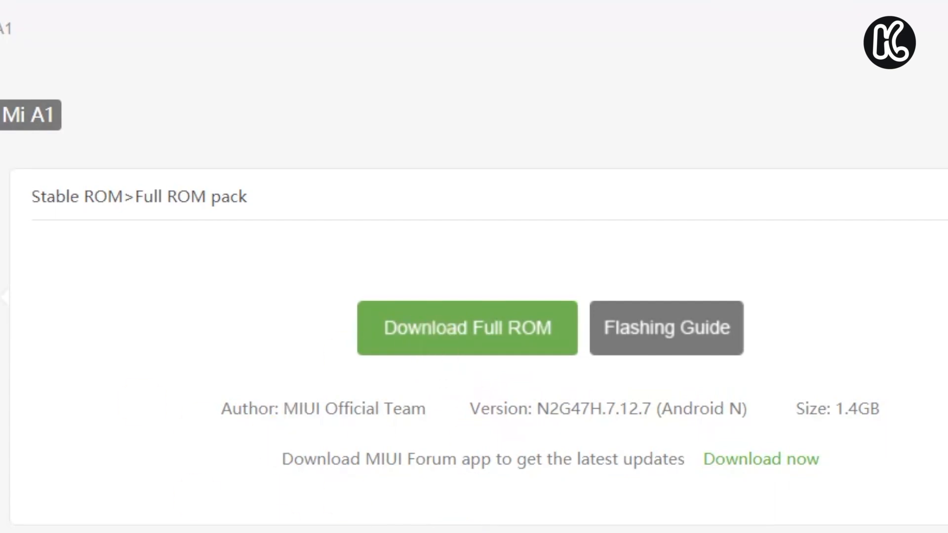
left_click(562, 294)
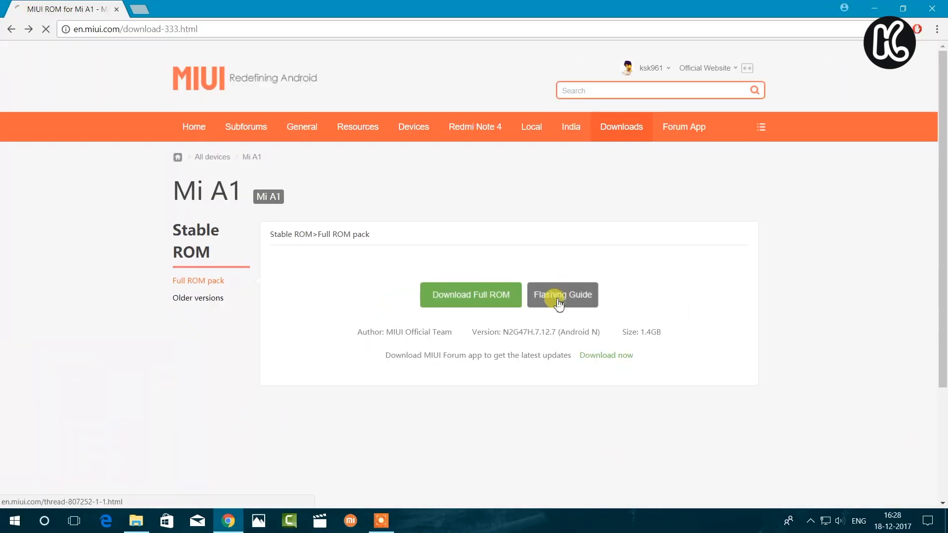
left_click(562, 295)
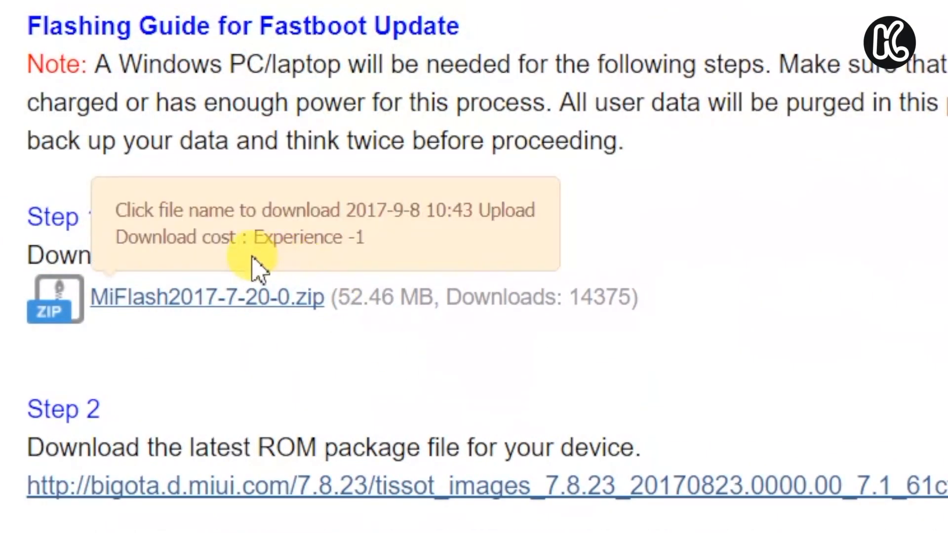
mouse_move(218, 314)
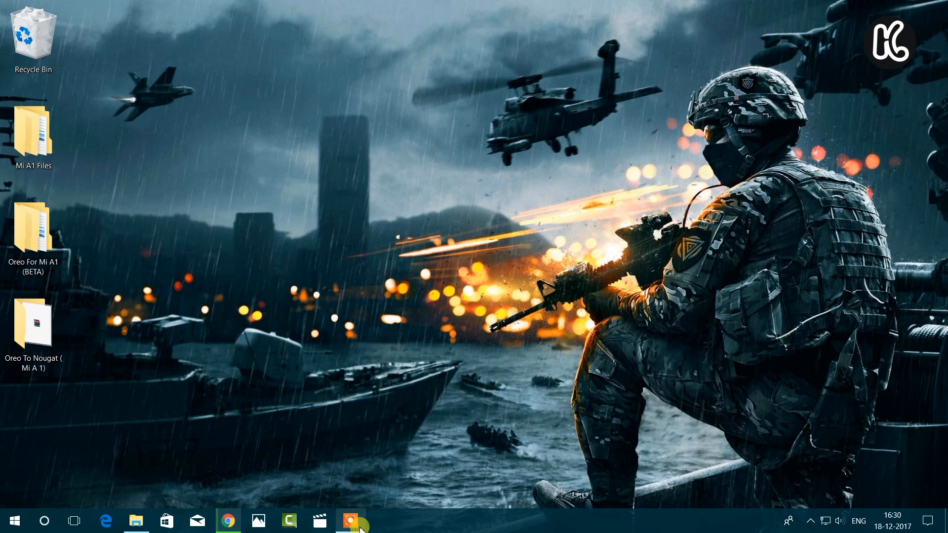
Extract MiFlash2017-7-20-0.zip in the Oreo To Nougat folder and copy the extracted folder.
double_click(32, 324)
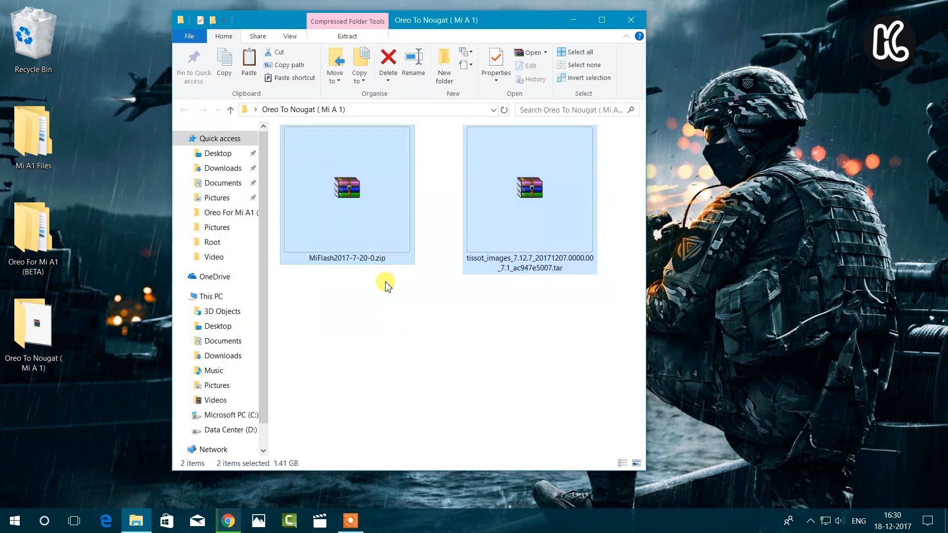
left_click(393, 318)
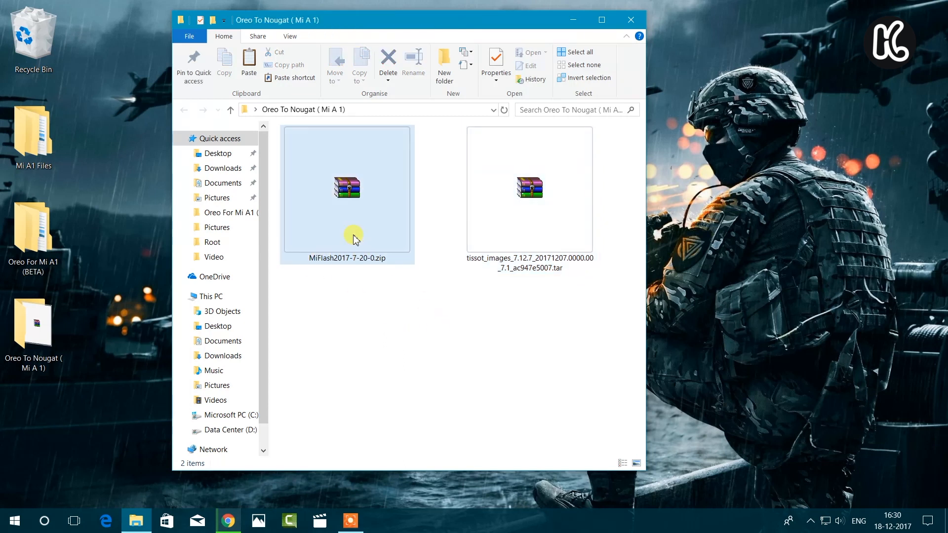
double_click(347, 188)
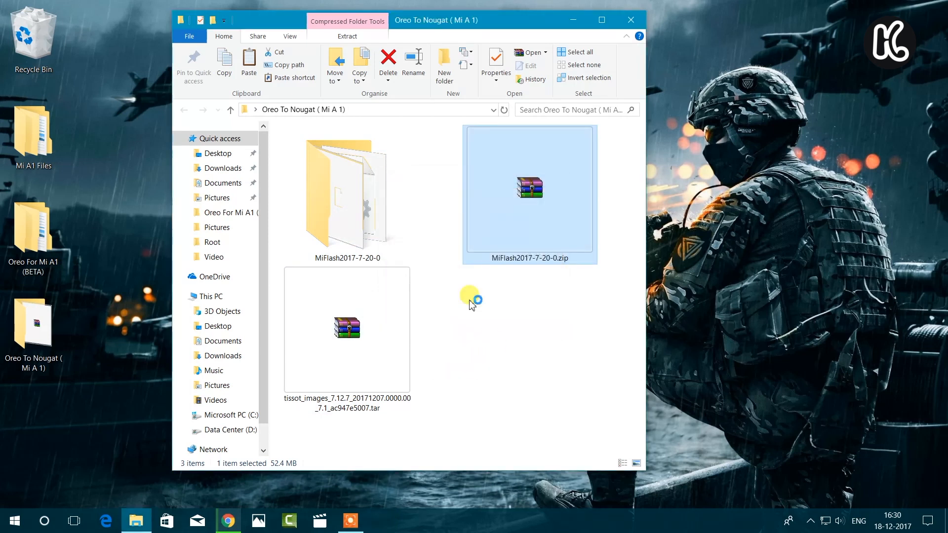
double_click(347, 191)
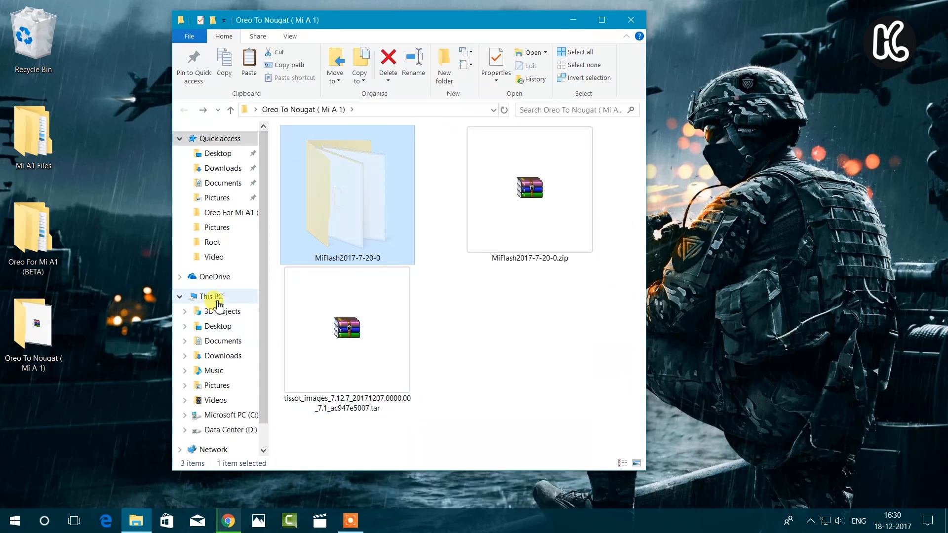
Paste the MiFlash2017-7-20-0 folder into the root of drive C.
left_click(208, 296)
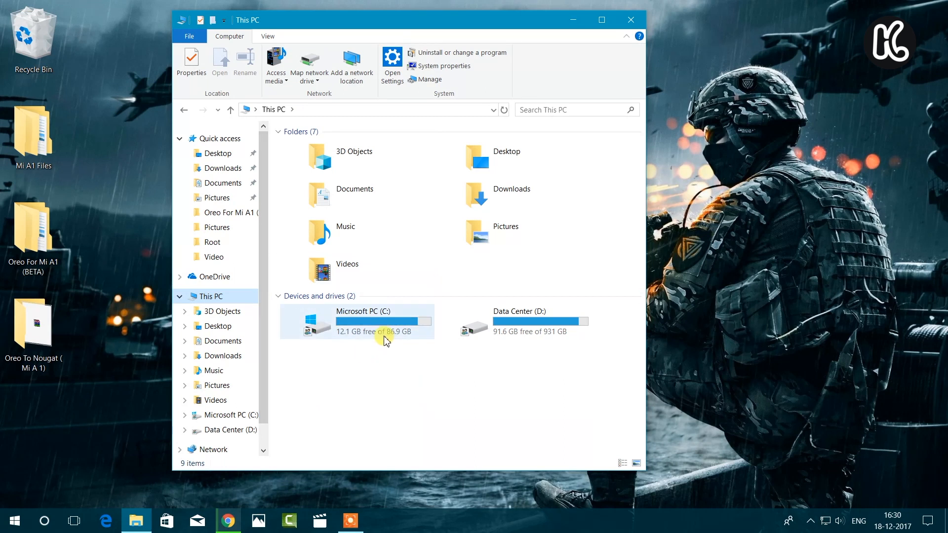
double_click(363, 320)
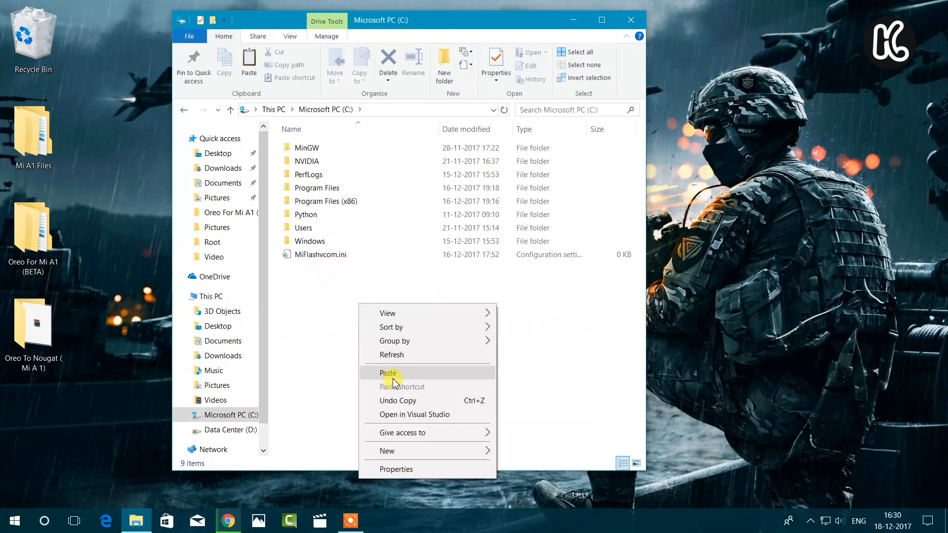
left_click(388, 373)
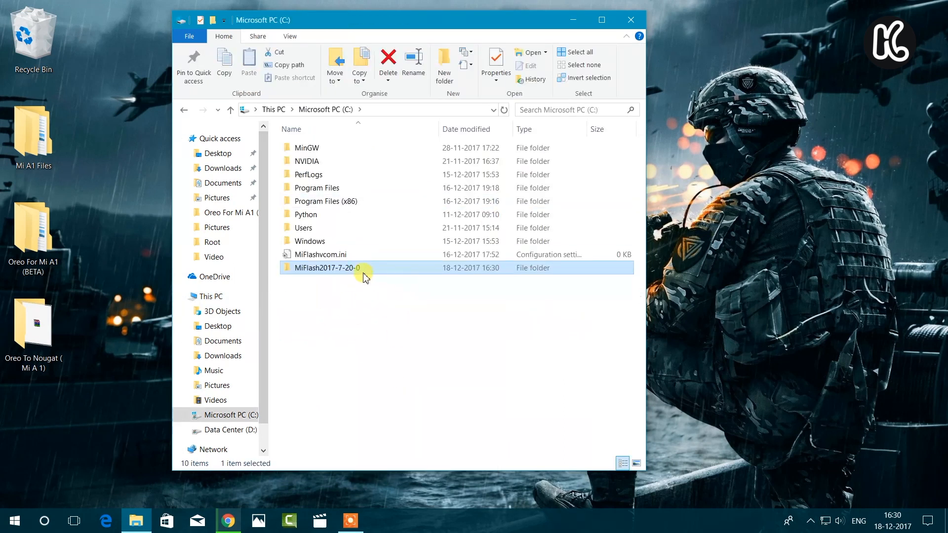
double_click(326, 268)
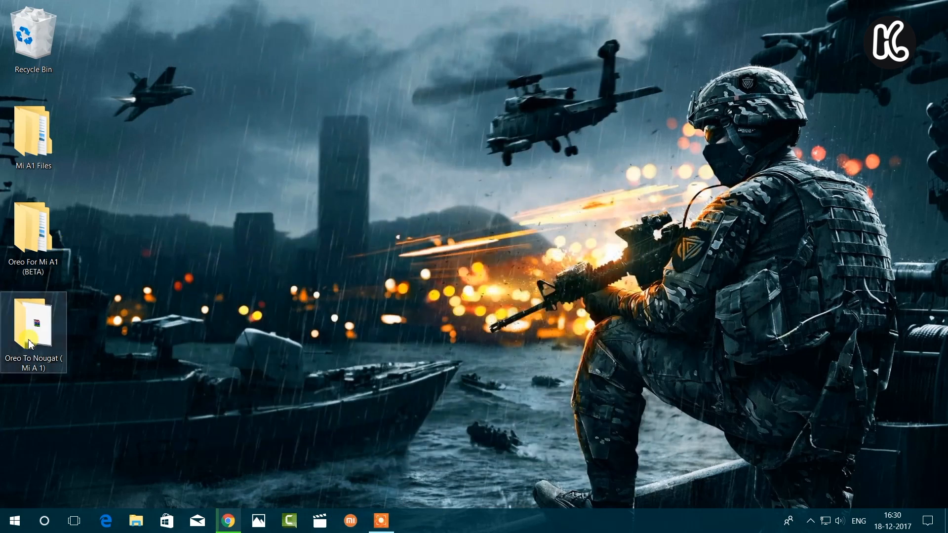
Extract the tissot_images ROM archive from Oreo To Nougat into its own folder.
double_click(32, 328)
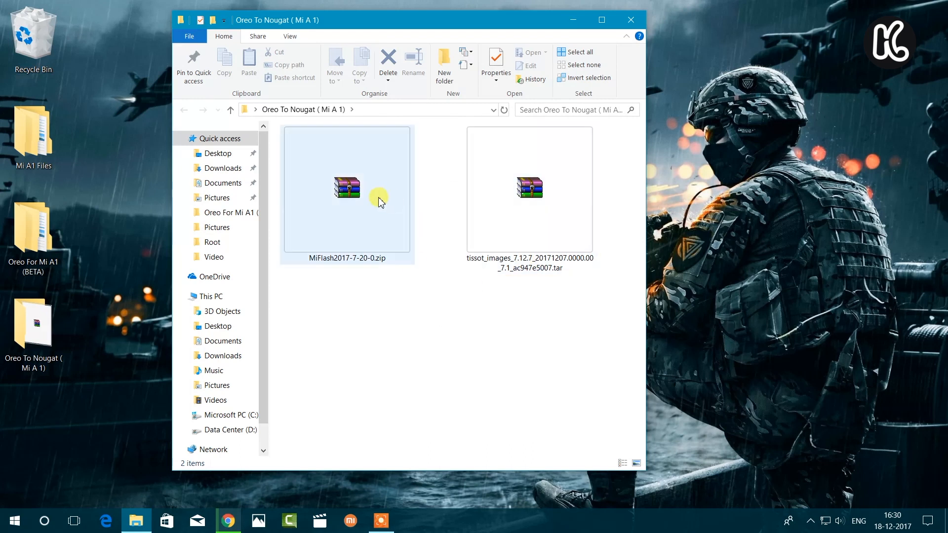
left_click(529, 188)
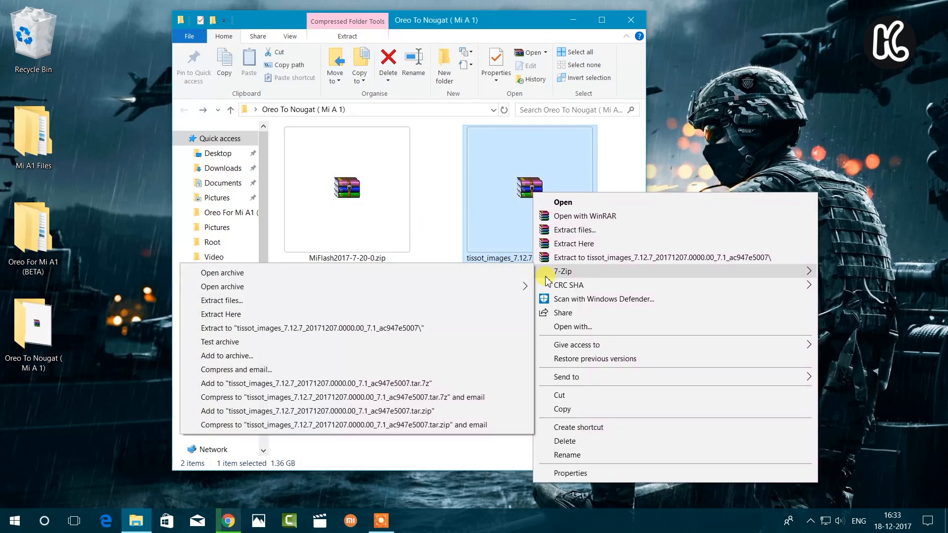
mouse_move(263, 336)
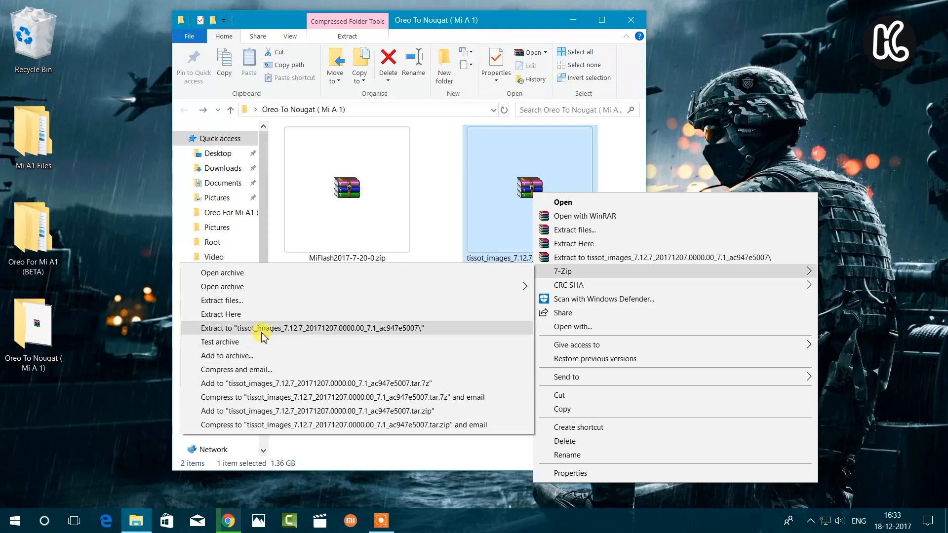
left_click(304, 328)
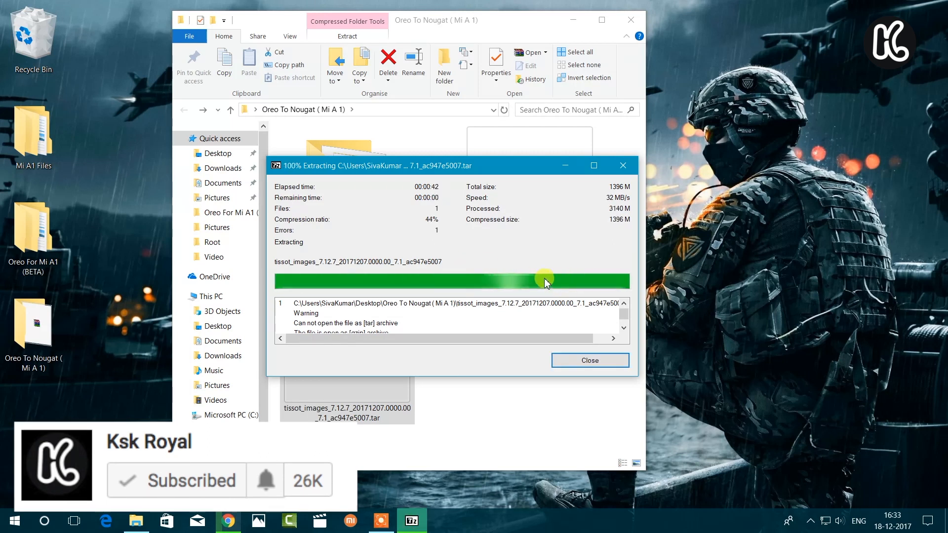
left_click(589, 360)
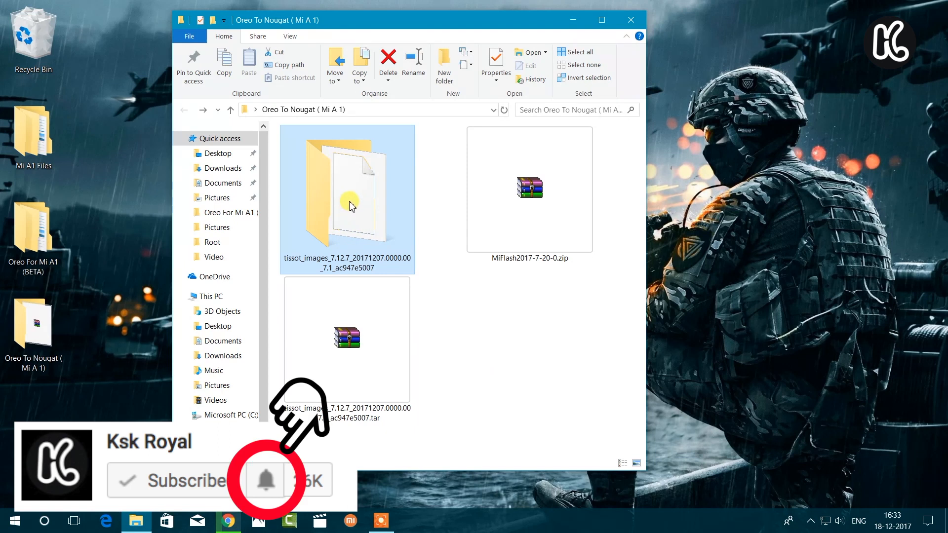
Extract the inner tissot_images tar into a tissot_images_7.12.7_20171207.0000.00_7 folder.
double_click(347, 200)
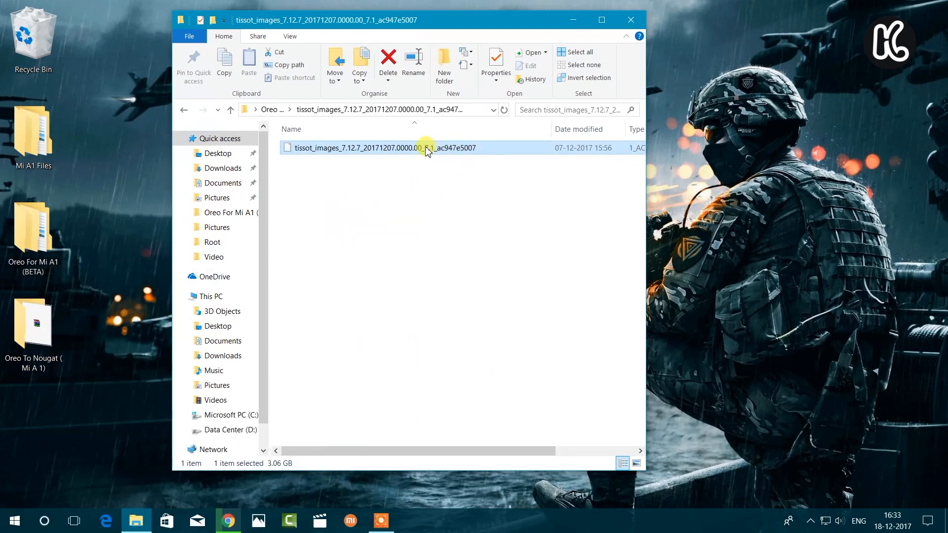
right_click(423, 147)
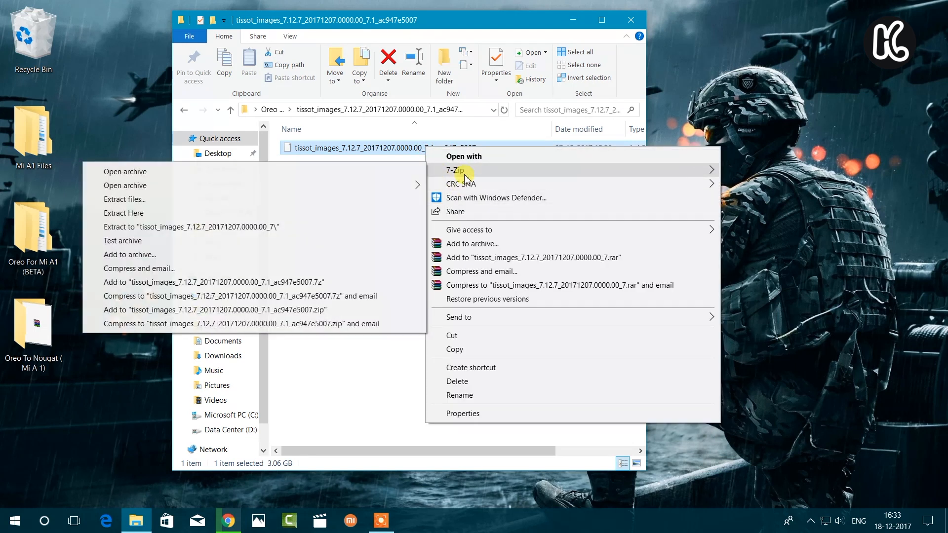
mouse_move(166, 232)
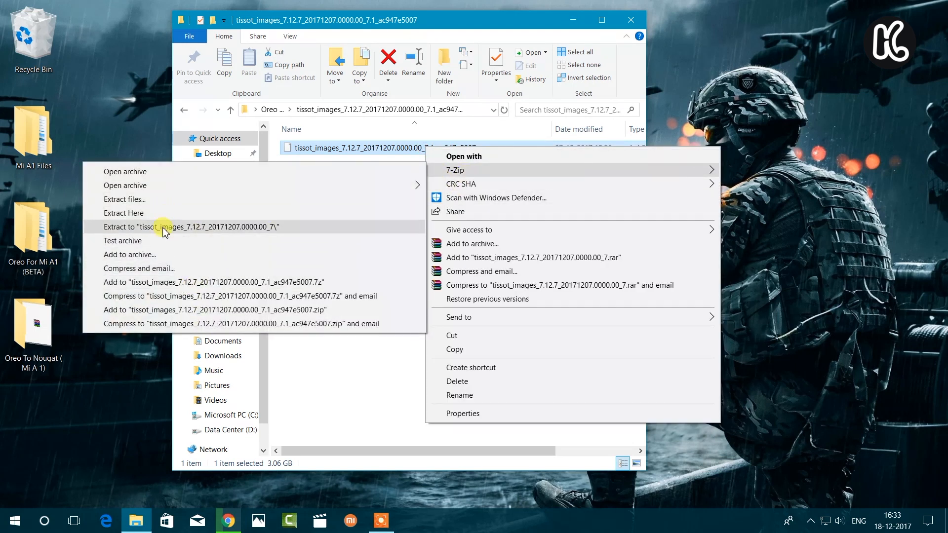
left_click(190, 226)
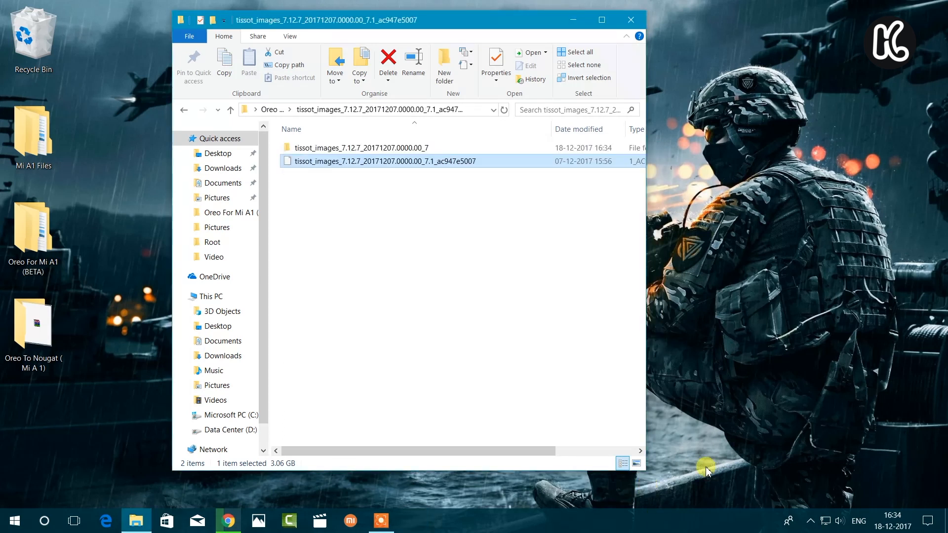
mouse_move(671, 356)
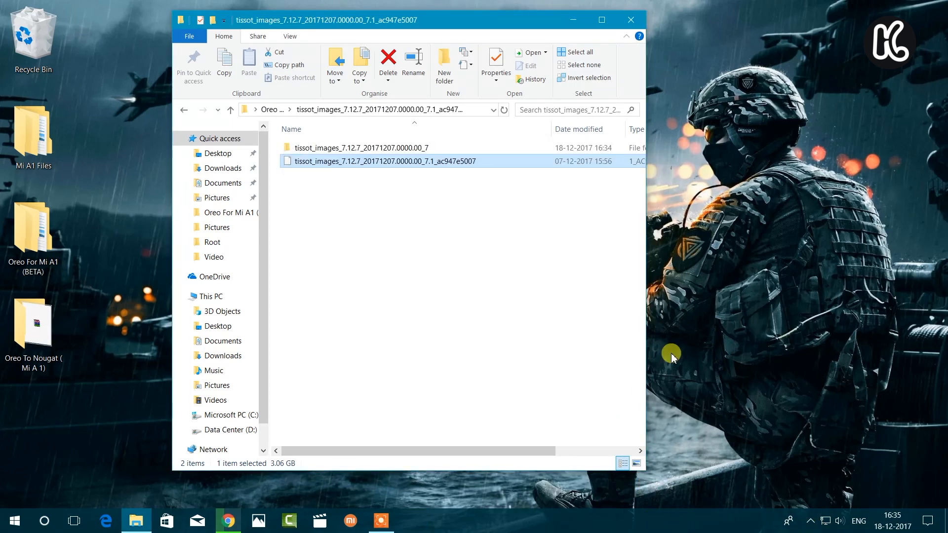
Rename the inner tissot_images ROM folder to 'Images' and open it from the desktop.
left_click(361, 147)
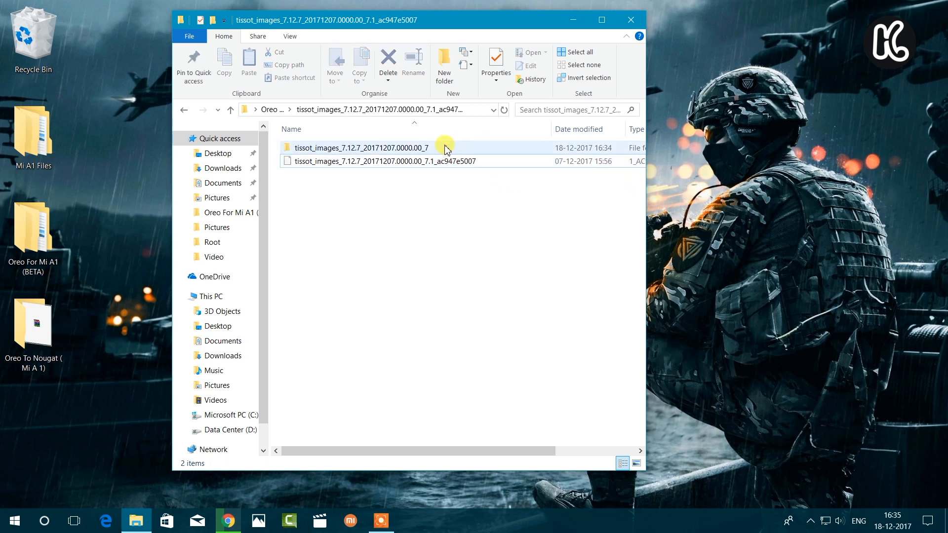
double_click(360, 148)
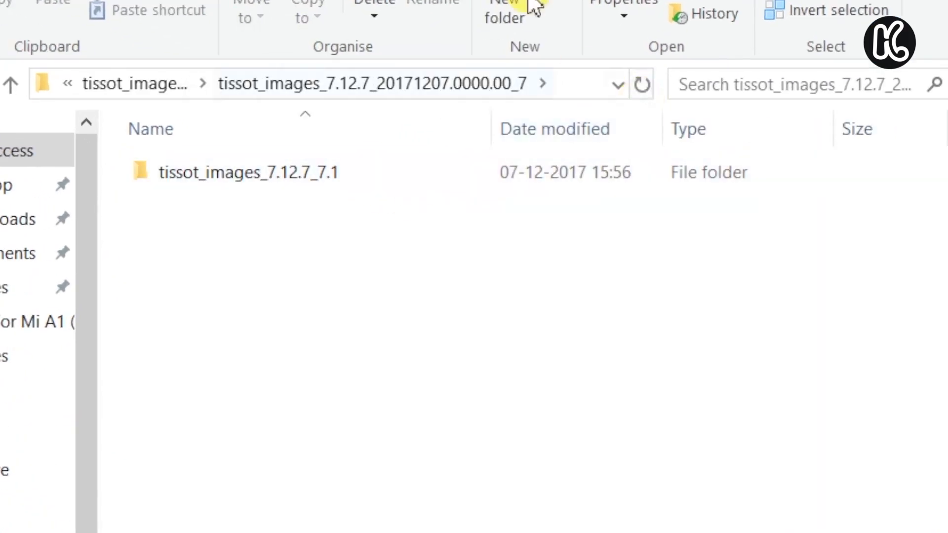
double_click(248, 172)
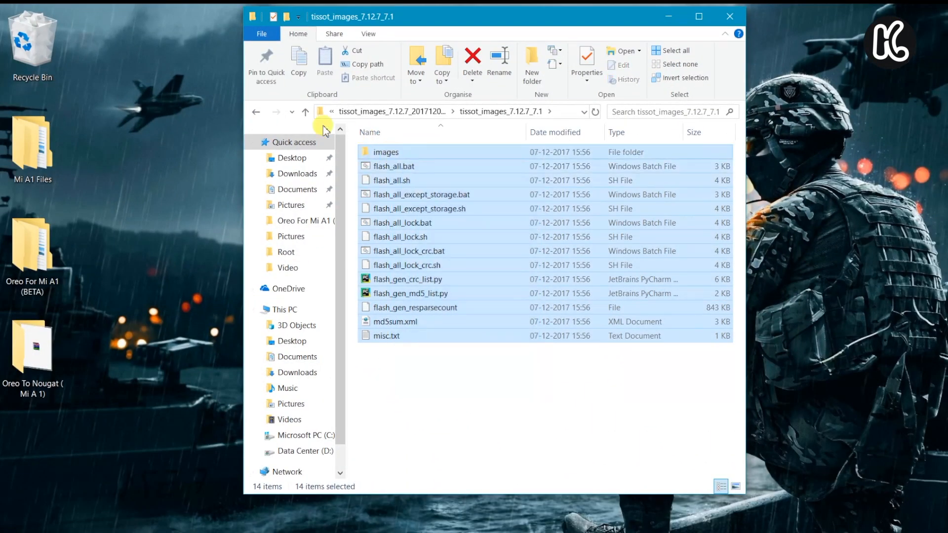
left_click(305, 111)
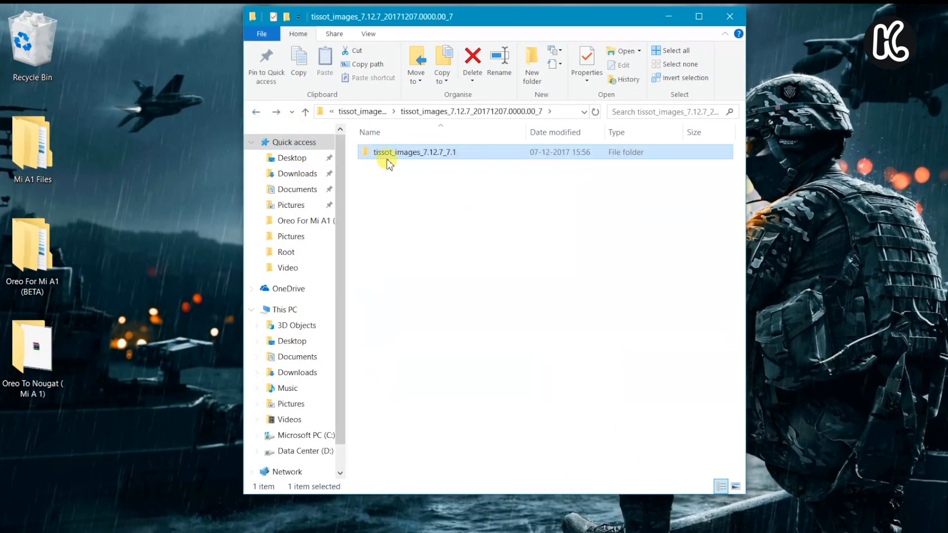
key("F2")
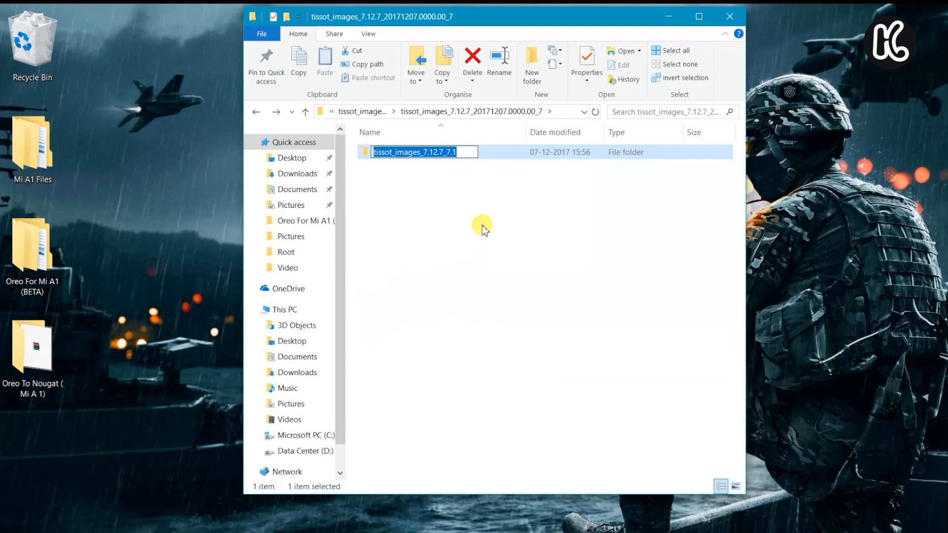
type("Images")
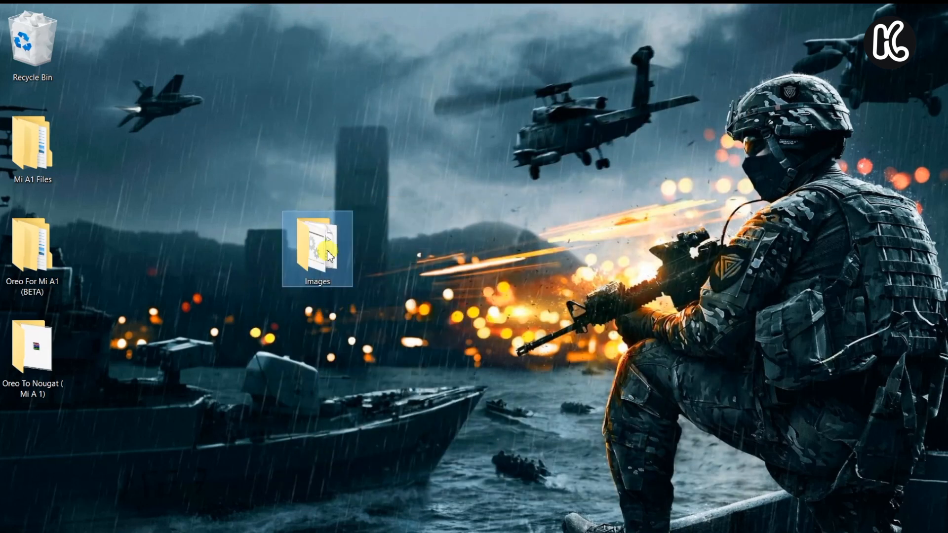
double_click(317, 245)
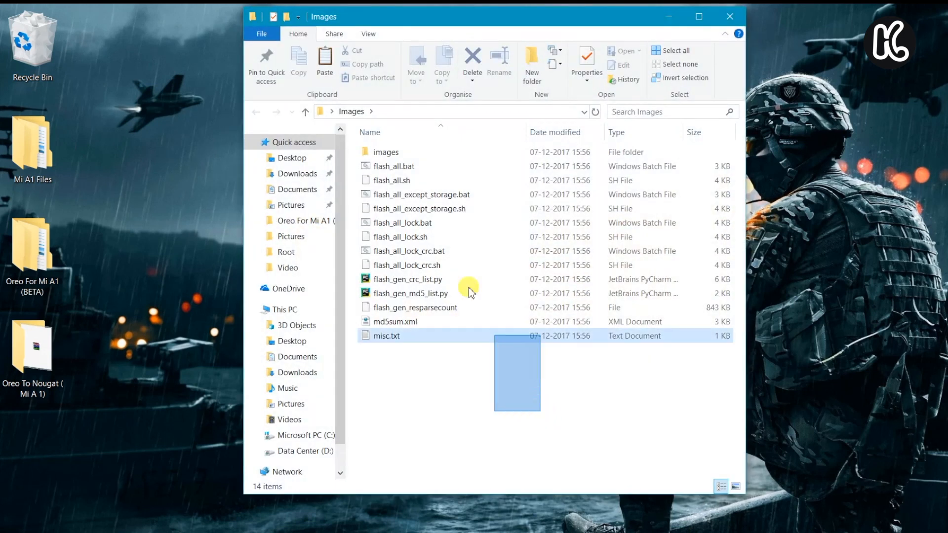
left_click(386, 336)
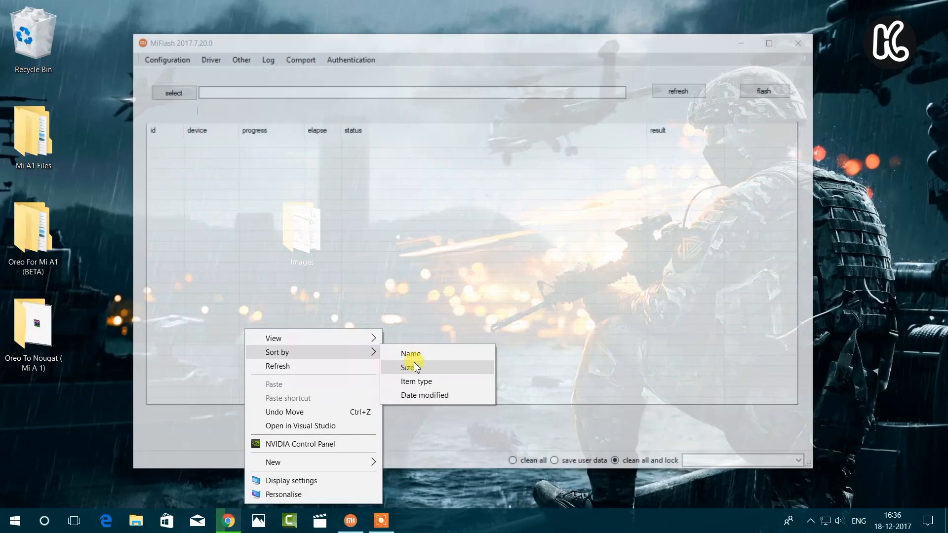
Arrange the desktop icons by size.
left_click(407, 368)
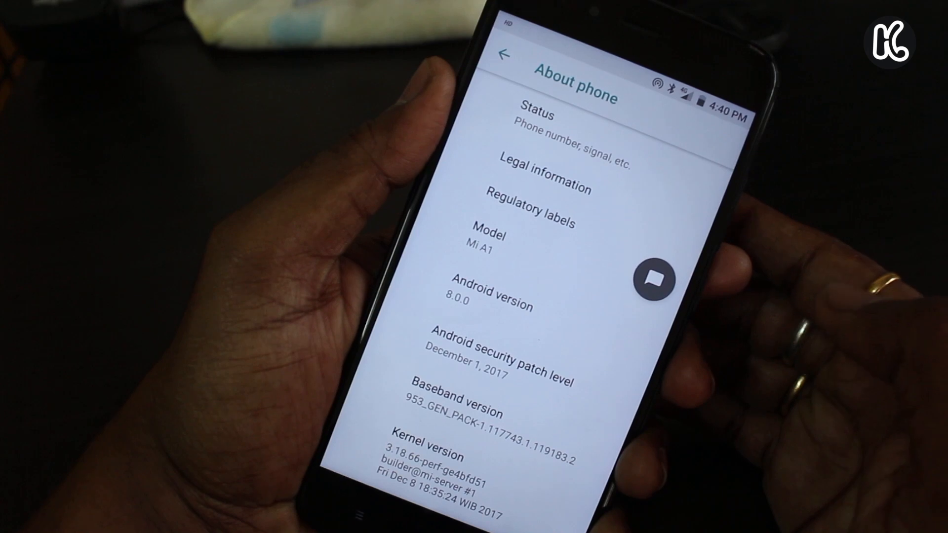
left_click(503, 56)
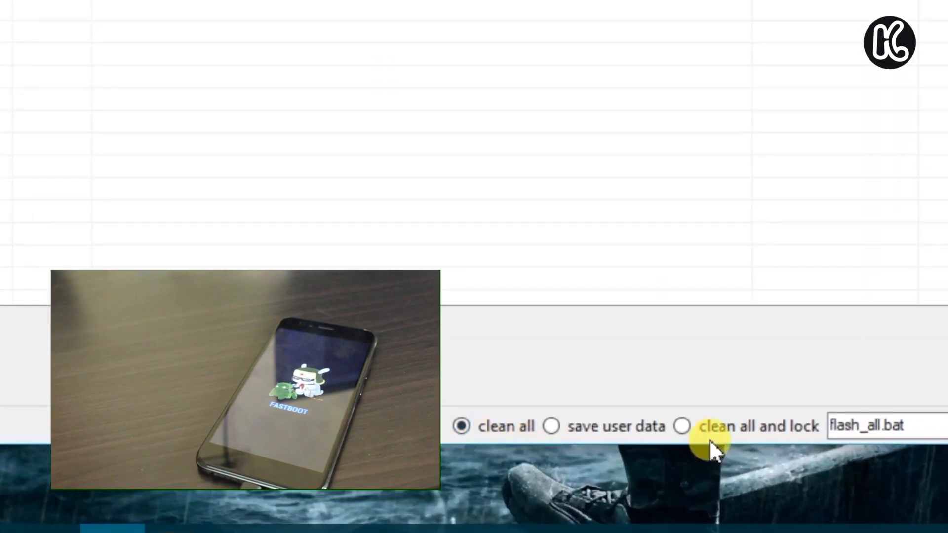
Choose clean all and lock (flash_all_lock.bat) for the desktop Images ROM.
left_click(682, 426)
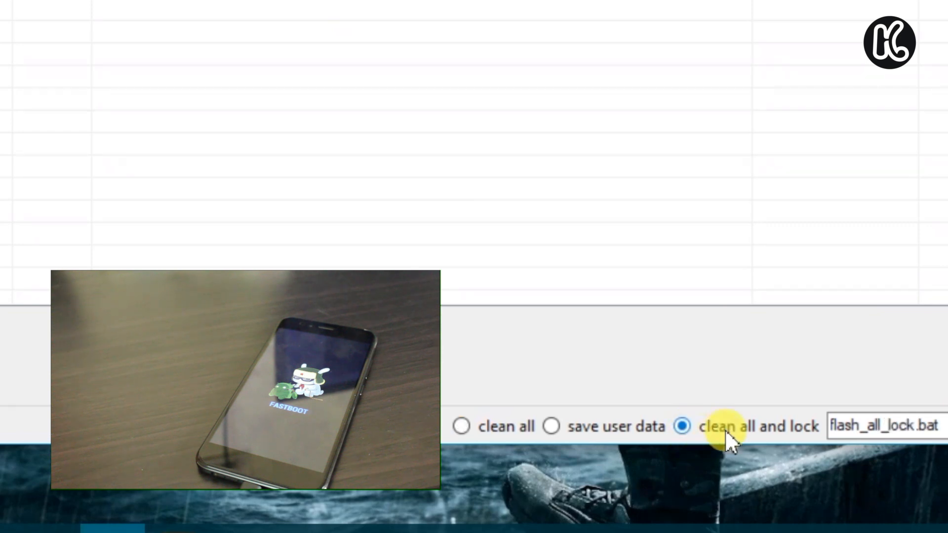
mouse_move(750, 450)
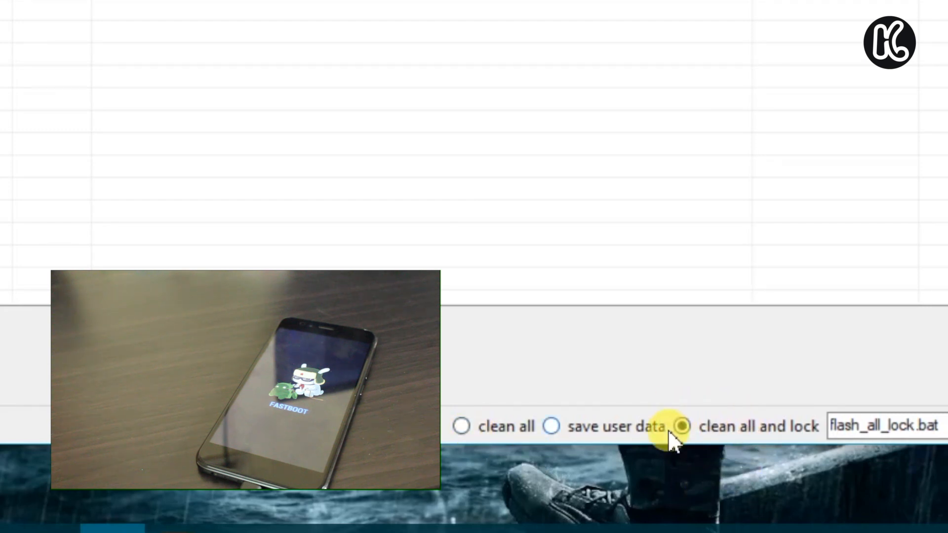
mouse_move(552, 426)
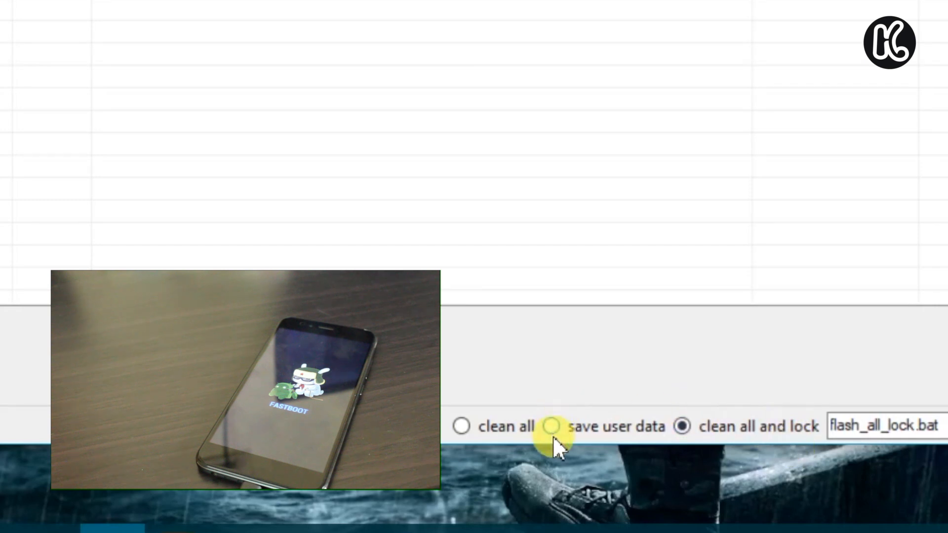
left_click(551, 426)
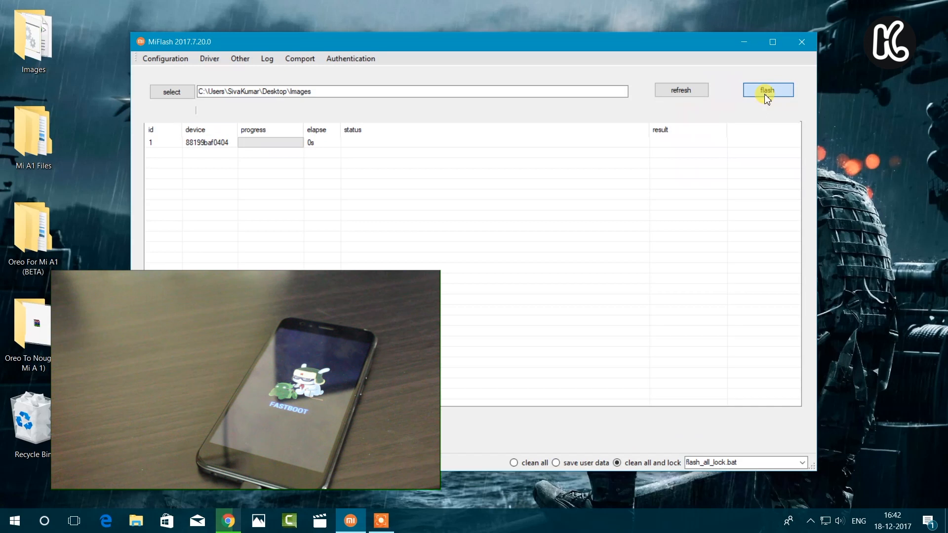
Flash the Nougat ROM onto the Mi A1 and wait for it to finish.
left_click(767, 90)
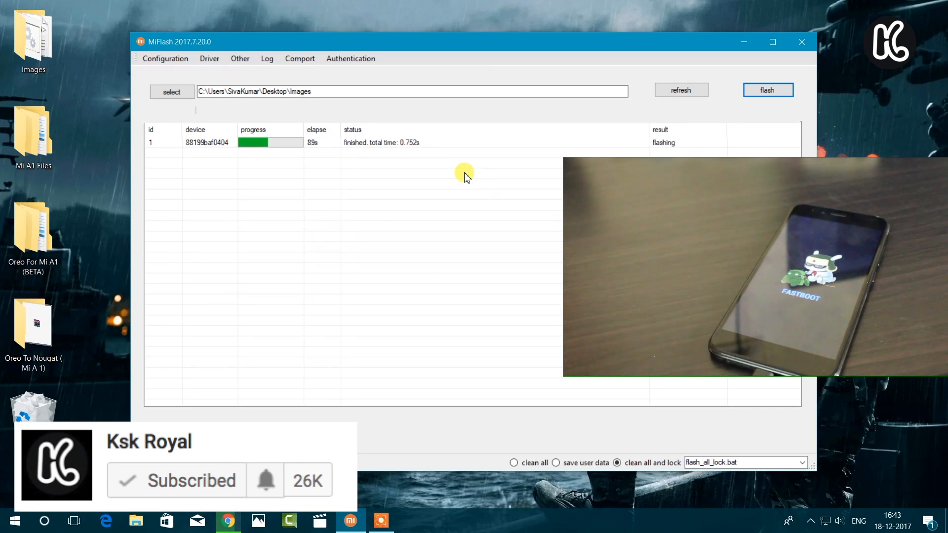
left_click(265, 479)
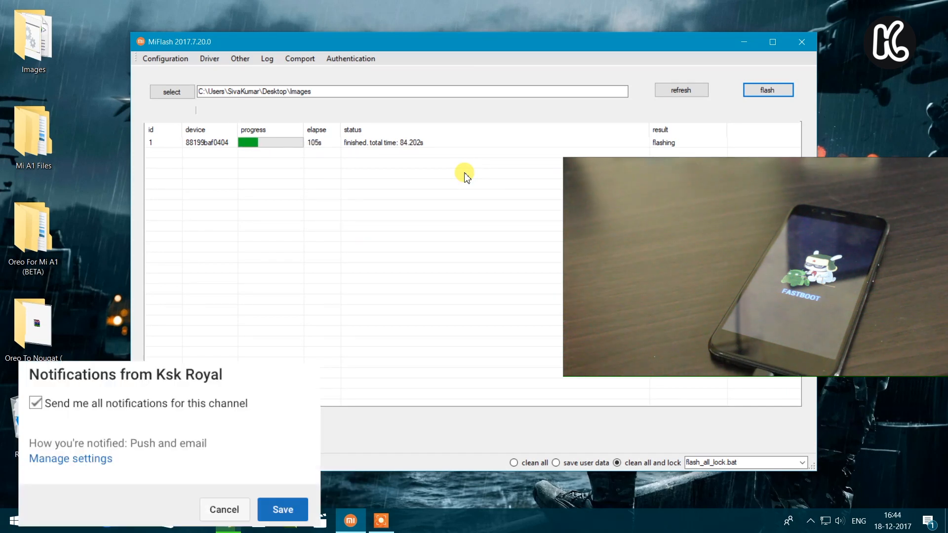